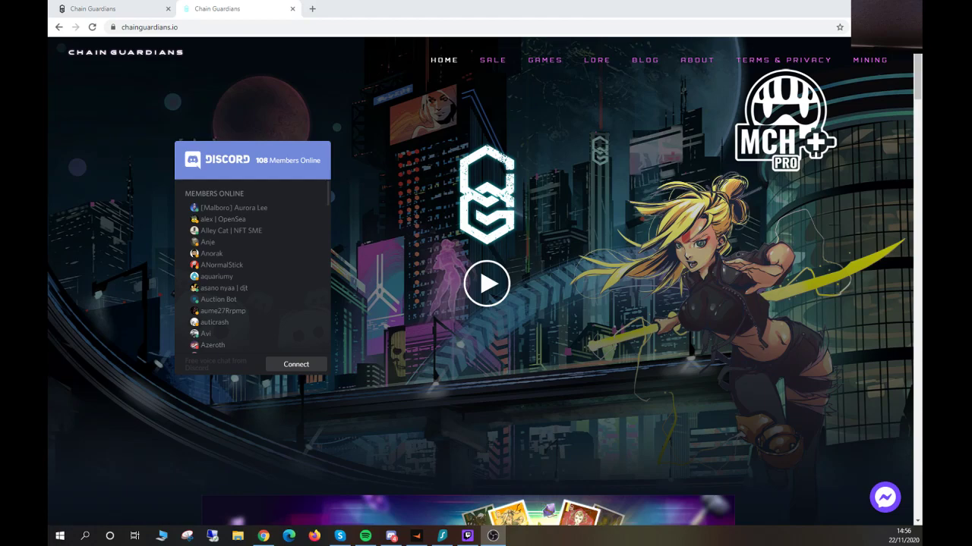
mouse_move(433, 133)
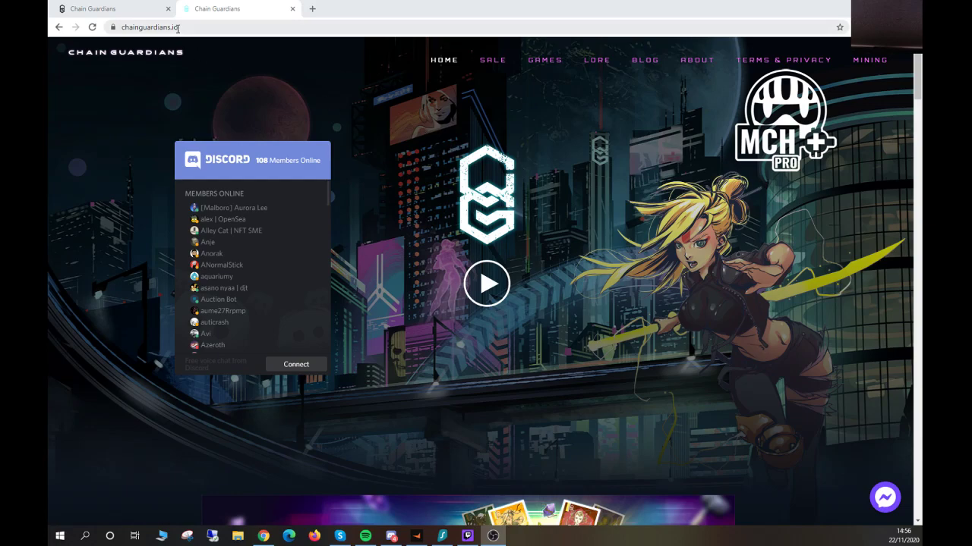
Step: Go to the Mining section to reach the account sign-in page
left_click(870, 60)
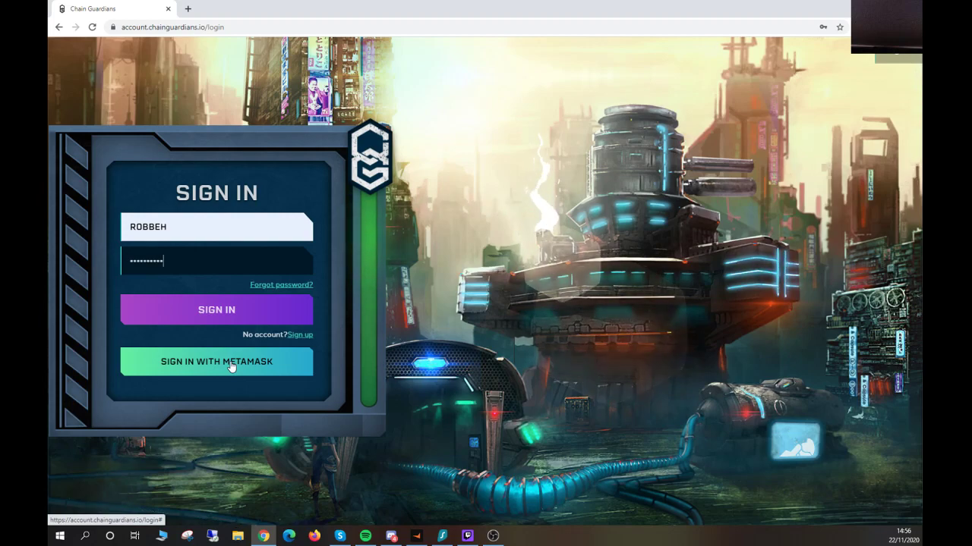
Step: Sign in with MetaMask and browse the NFTs You Own collections on the mining dashboard
left_click(217, 309)
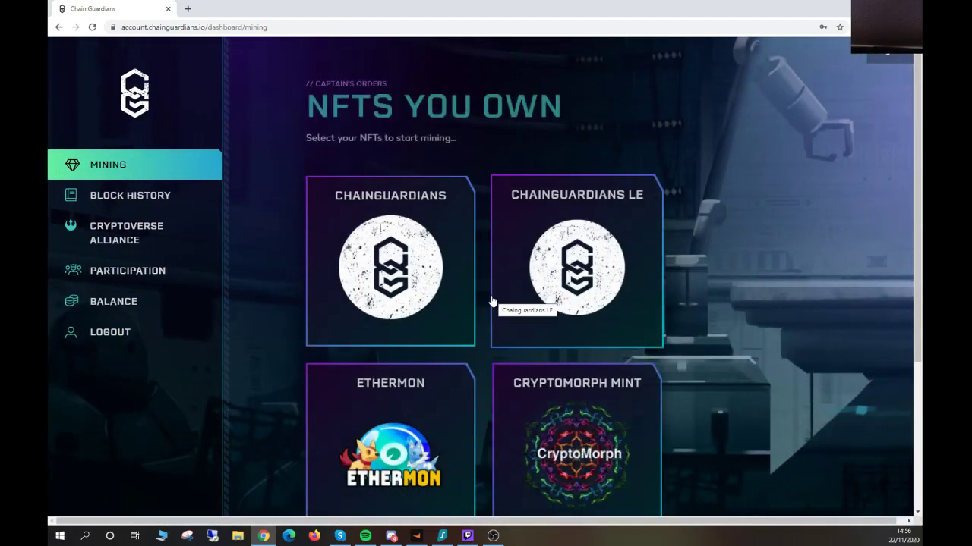
mouse_move(479, 291)
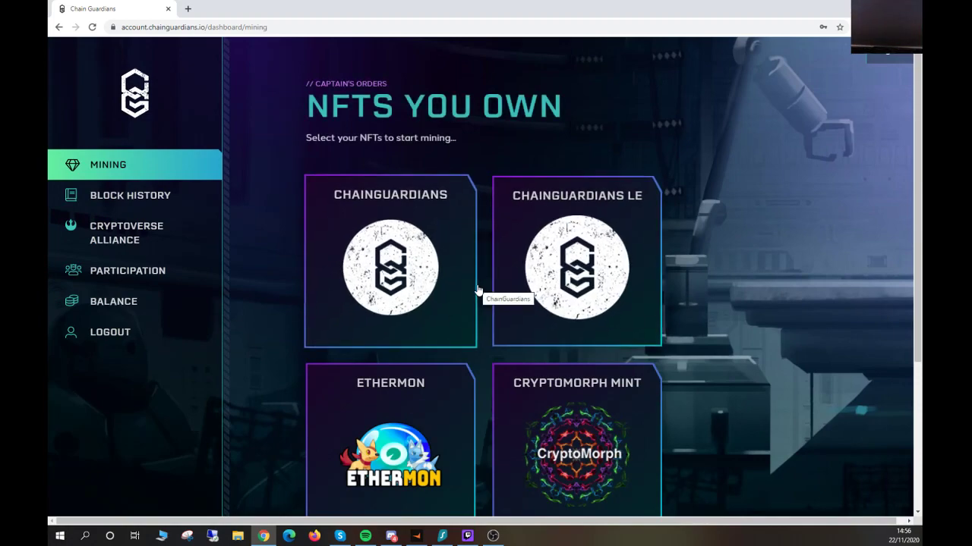
mouse_move(382, 232)
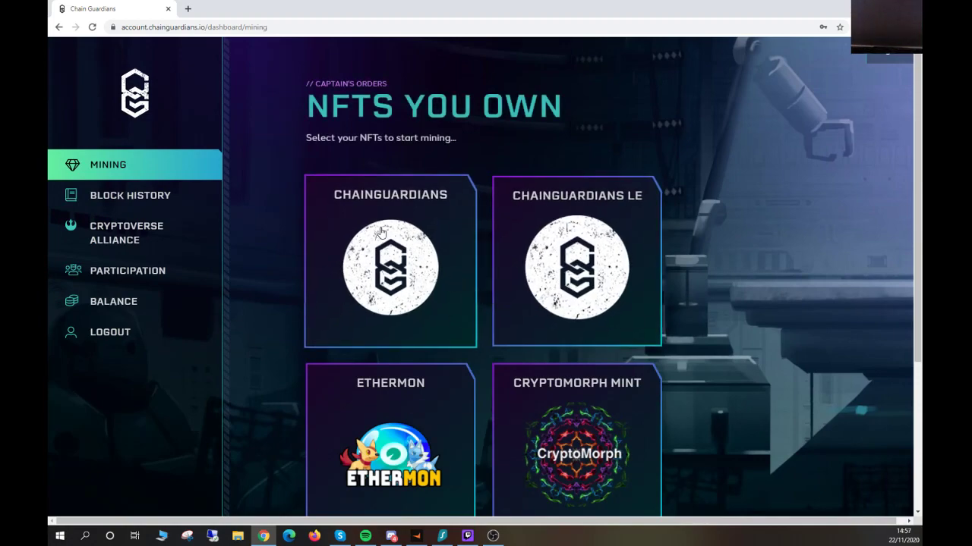
mouse_move(121, 195)
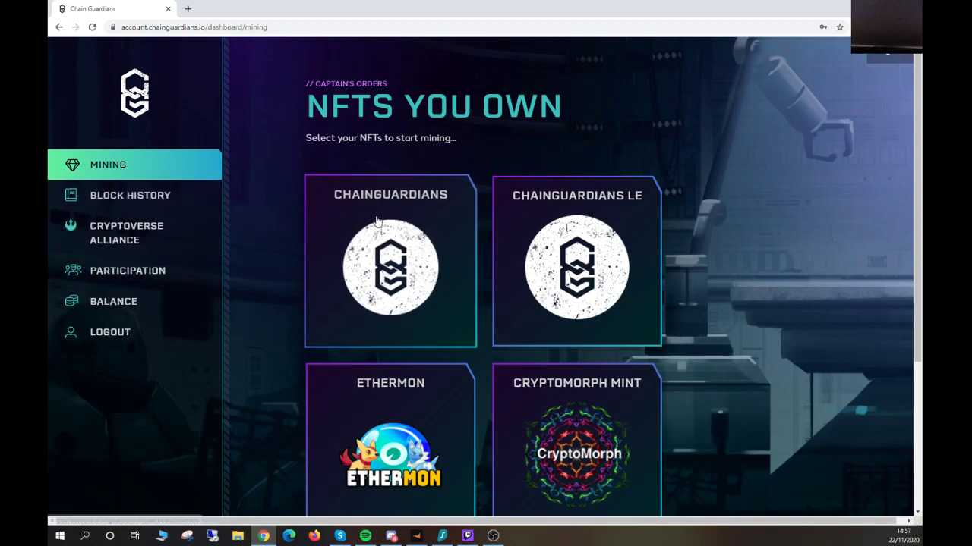
scroll("down", 3)
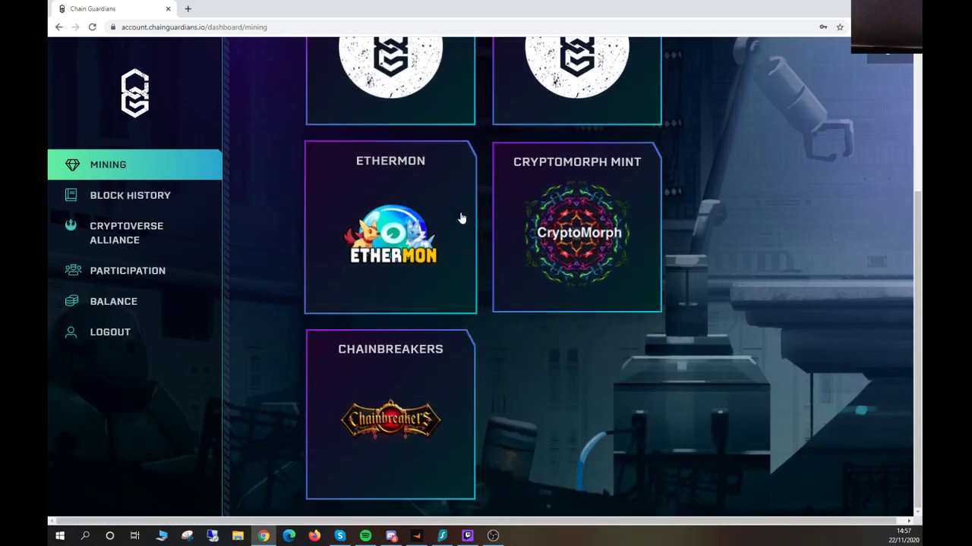
scroll("up", 3)
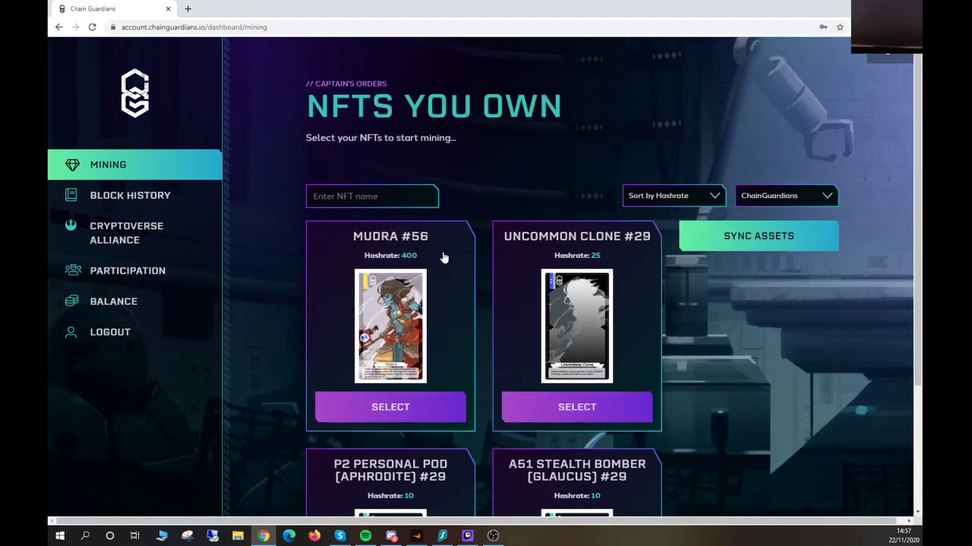
Step: Set the collection filter to All so NFTs from every collection are listed
left_click(671, 196)
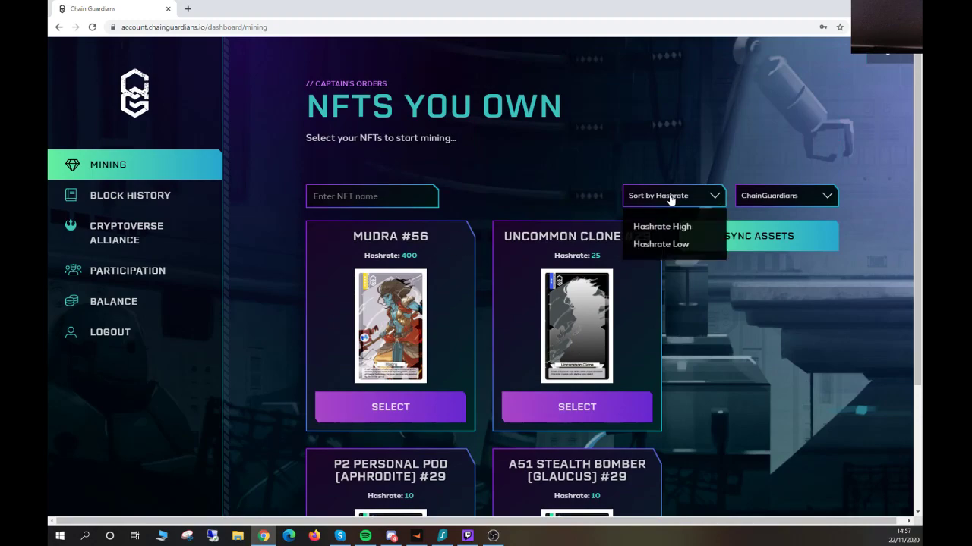
left_click(786, 196)
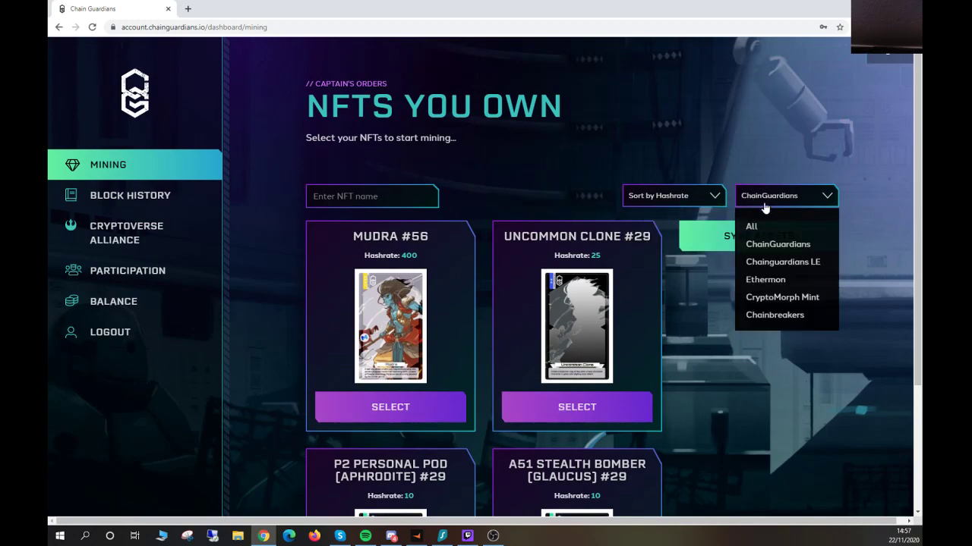
left_click(750, 226)
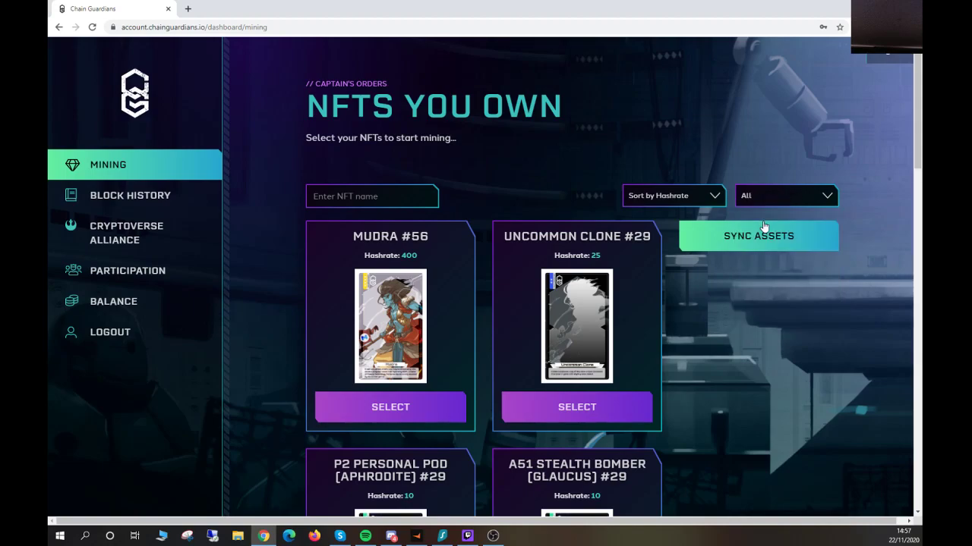
scroll("down", 3)
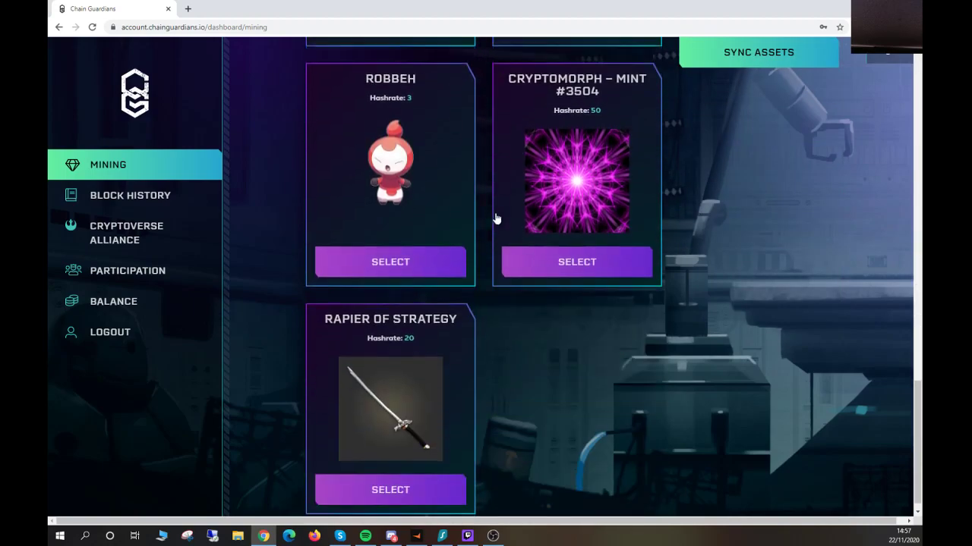
scroll("up", 3)
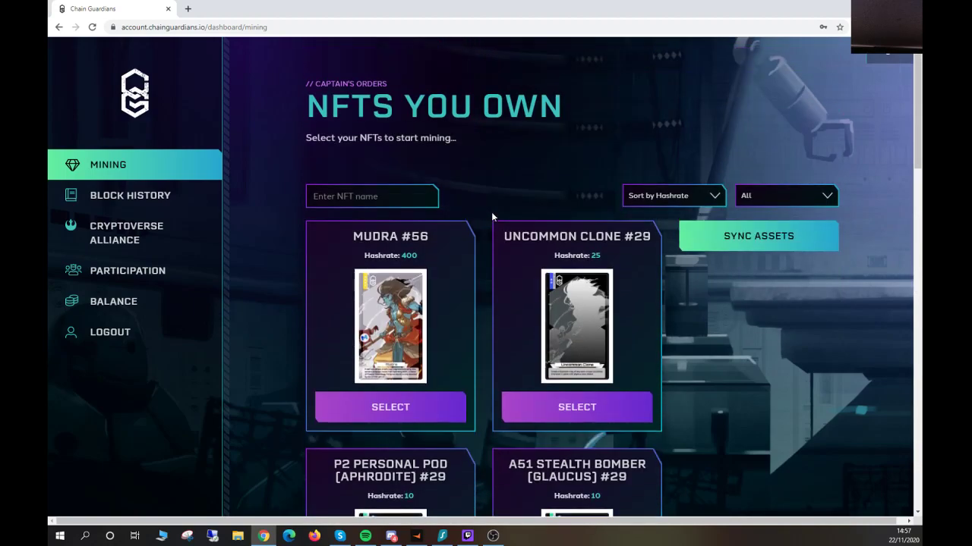
mouse_move(689, 203)
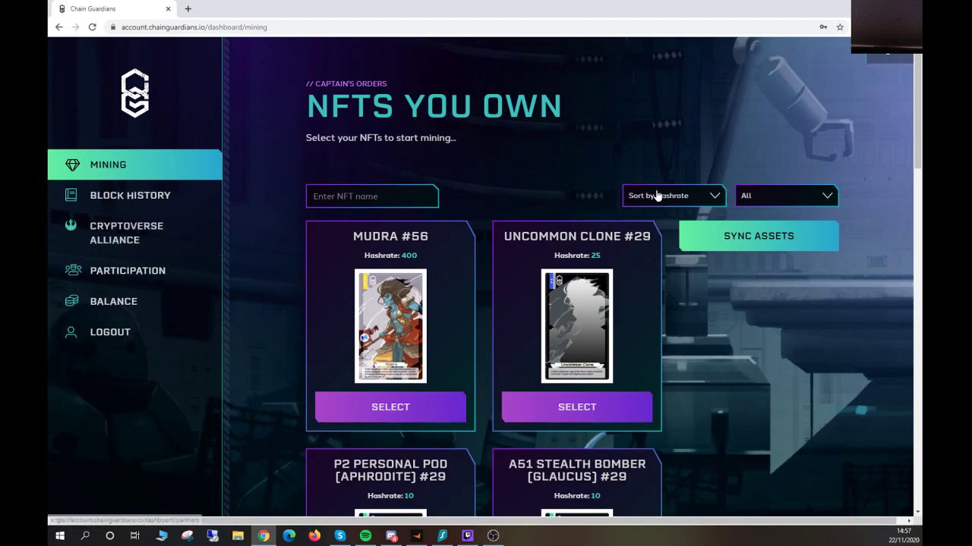
Step: Sort the NFT list by Hashrate High, putting Mudra #56 on top
left_click(671, 195)
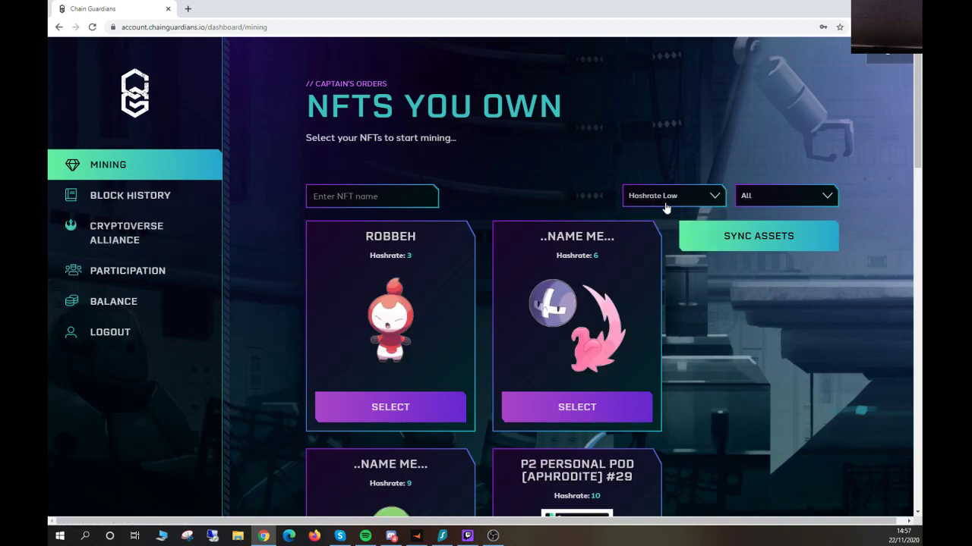
left_click(671, 195)
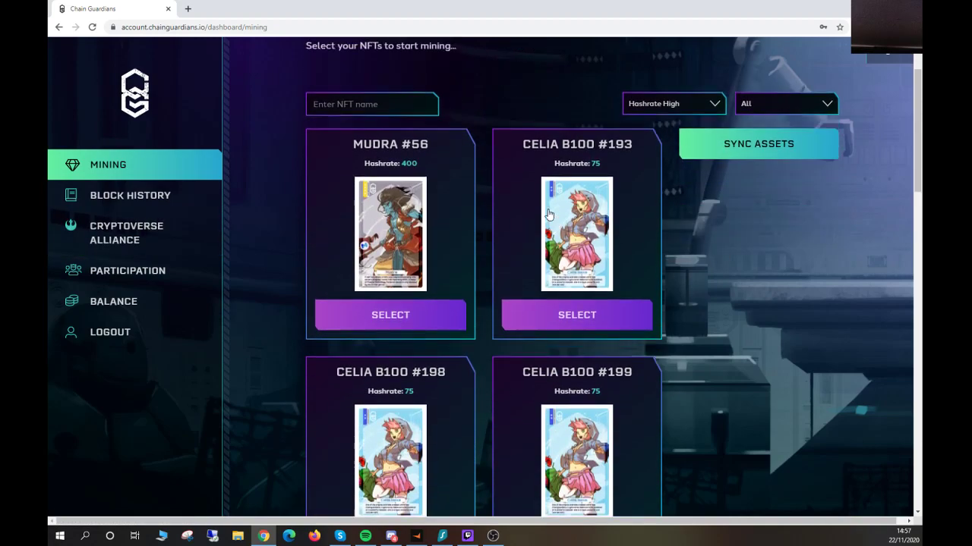
scroll("up", 3)
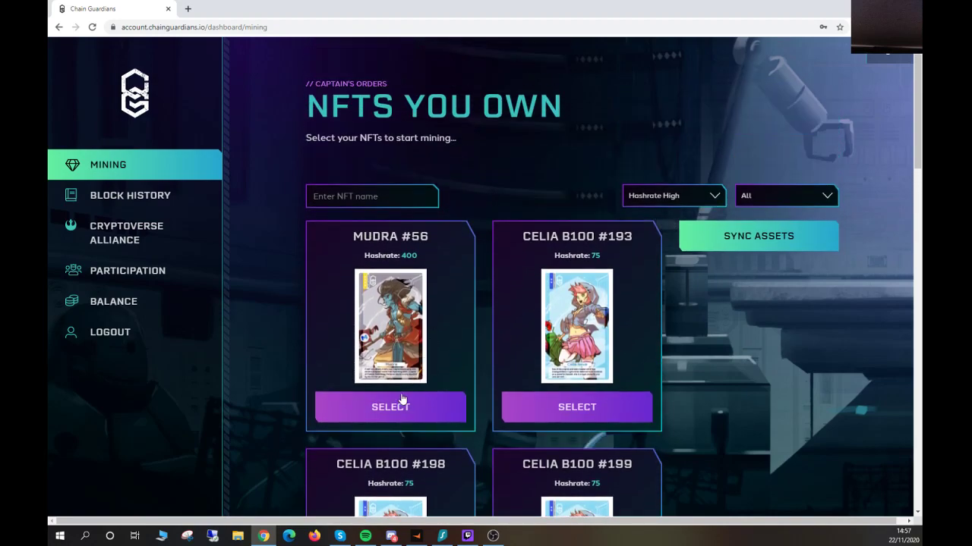
Step: Select Mudra #56, Celia B100 #193, Celia B100 #198, Uncommon Clone #29 and the rest, reaching 9/9 at hashrate 781
left_click(390, 407)
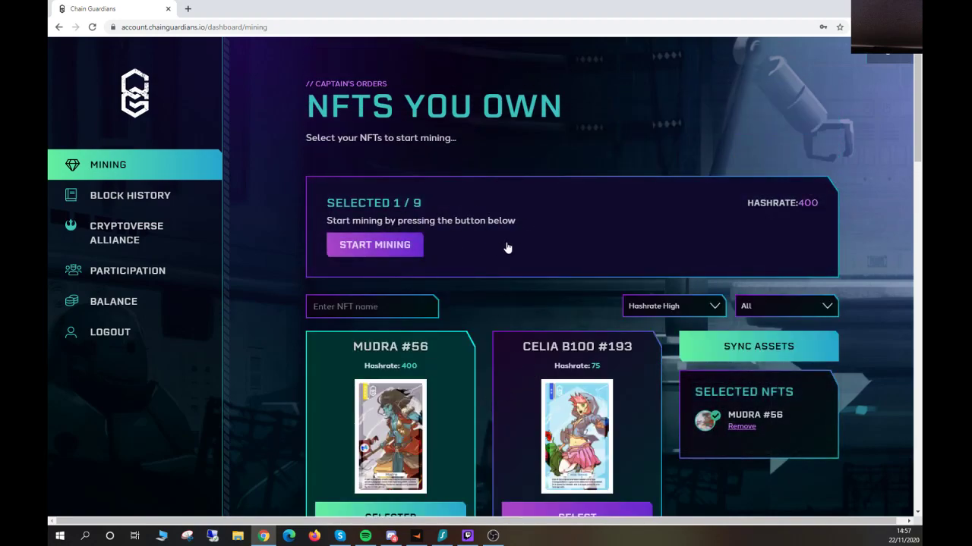
scroll("down", 3)
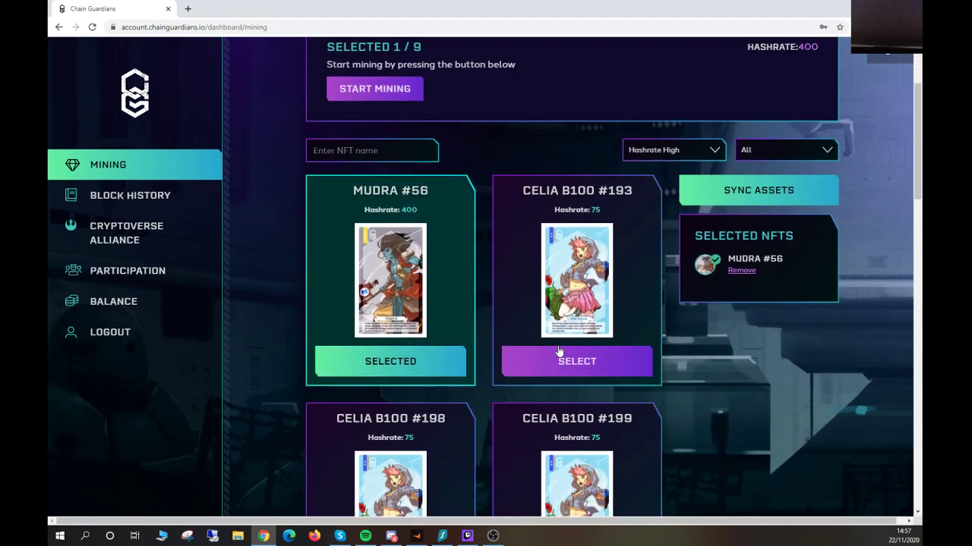
left_click(577, 361)
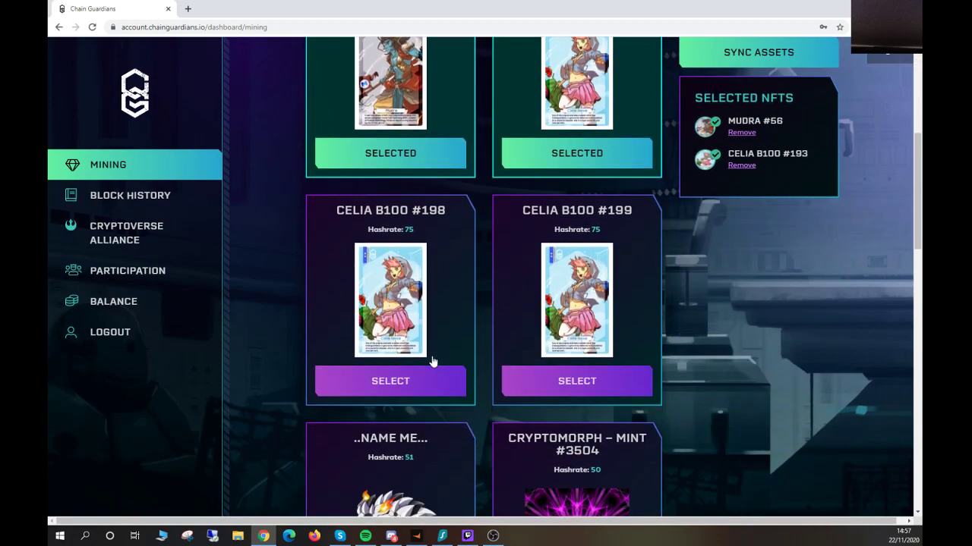
left_click(391, 381)
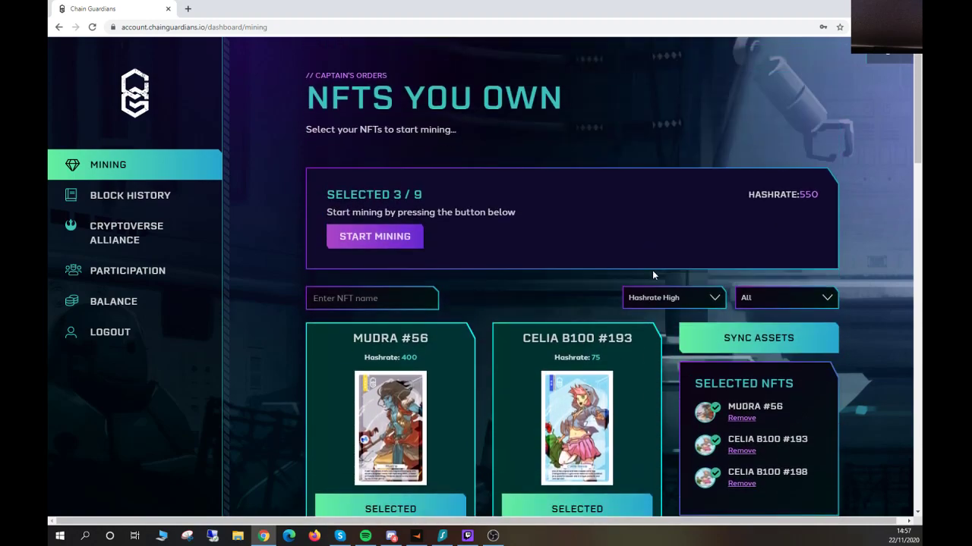
scroll("down", 3)
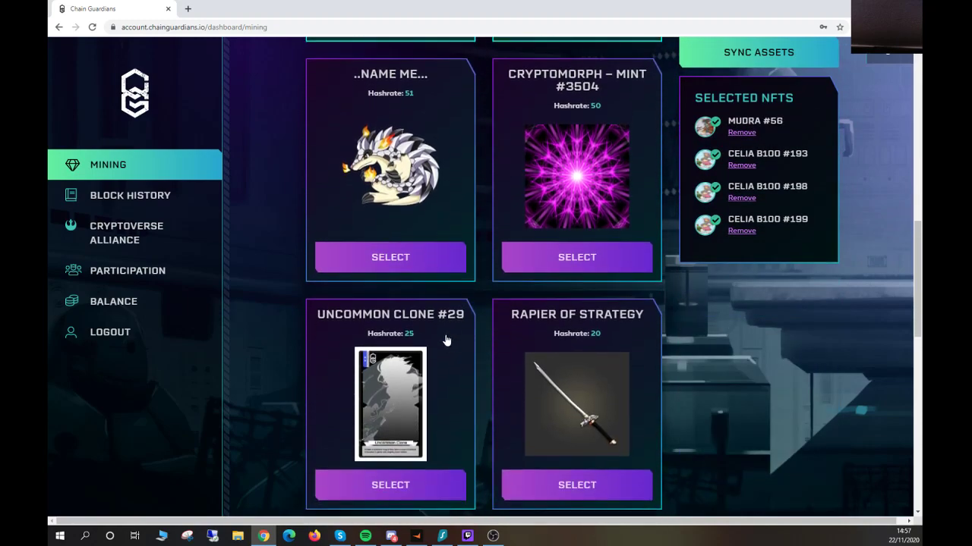
left_click(390, 485)
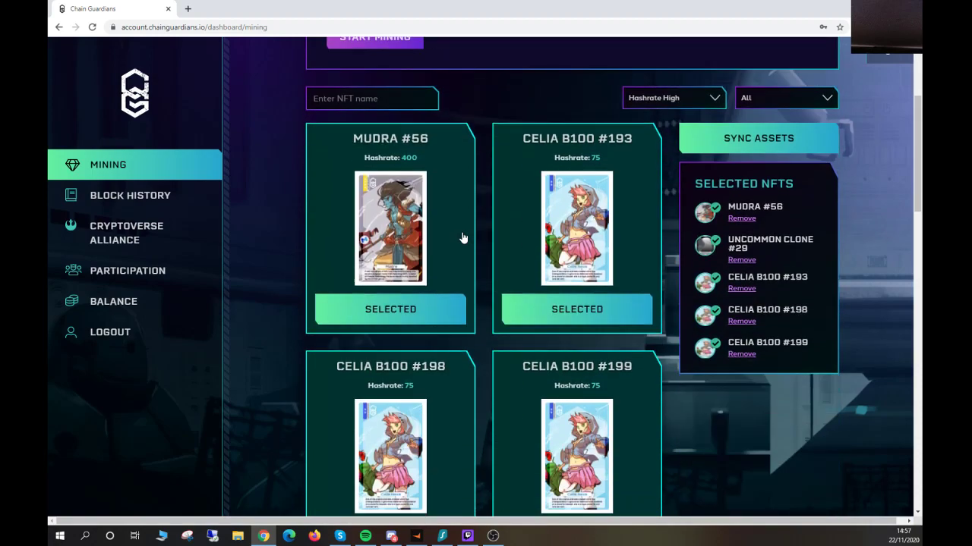
scroll("down", 3)
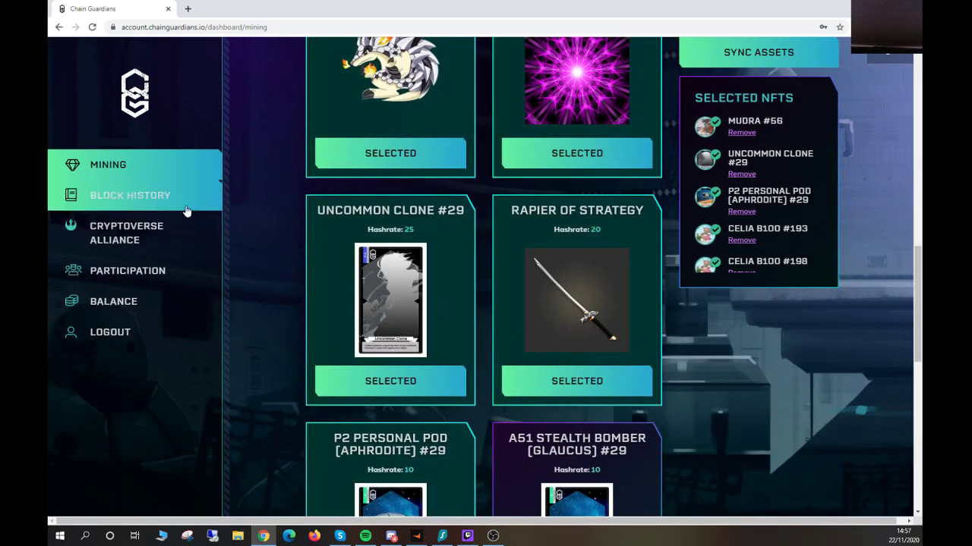
scroll("up", 3)
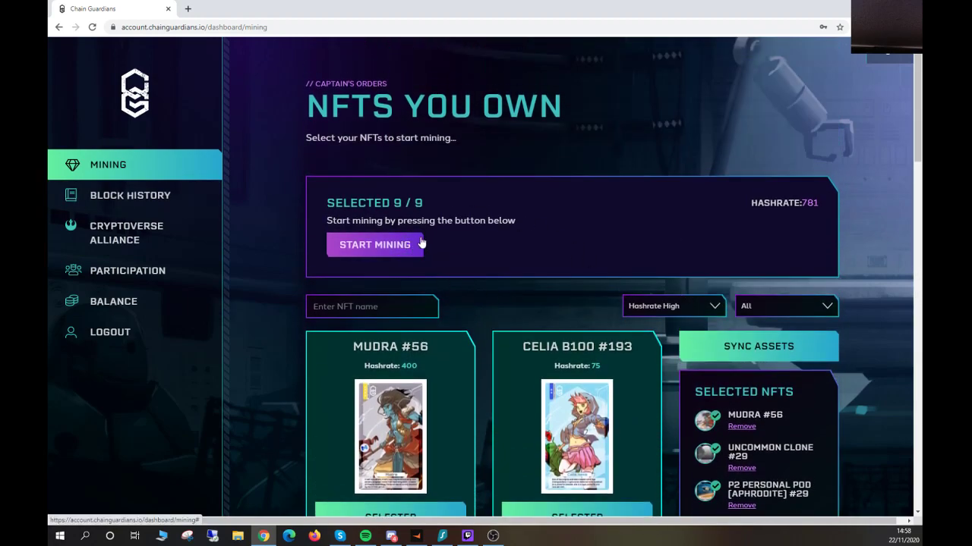
mouse_move(374, 245)
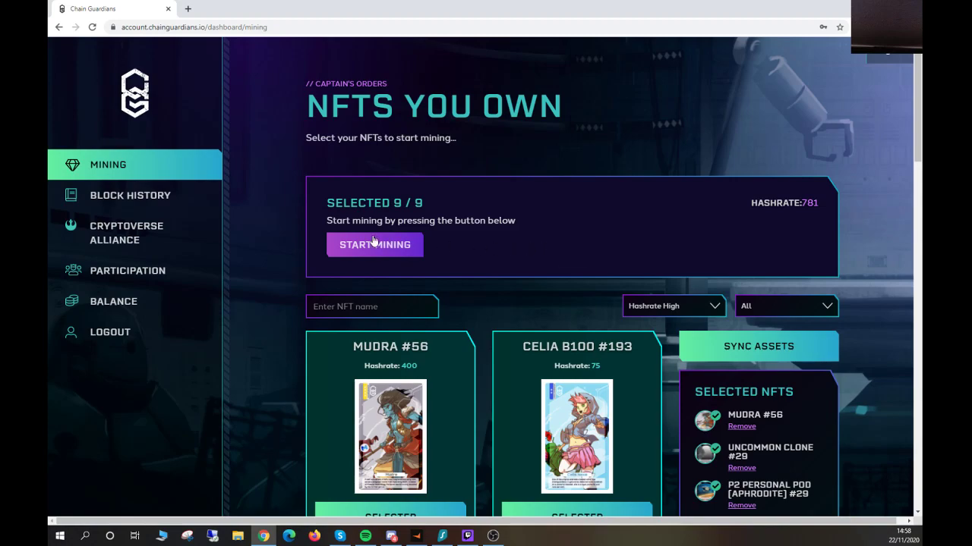
mouse_move(131, 195)
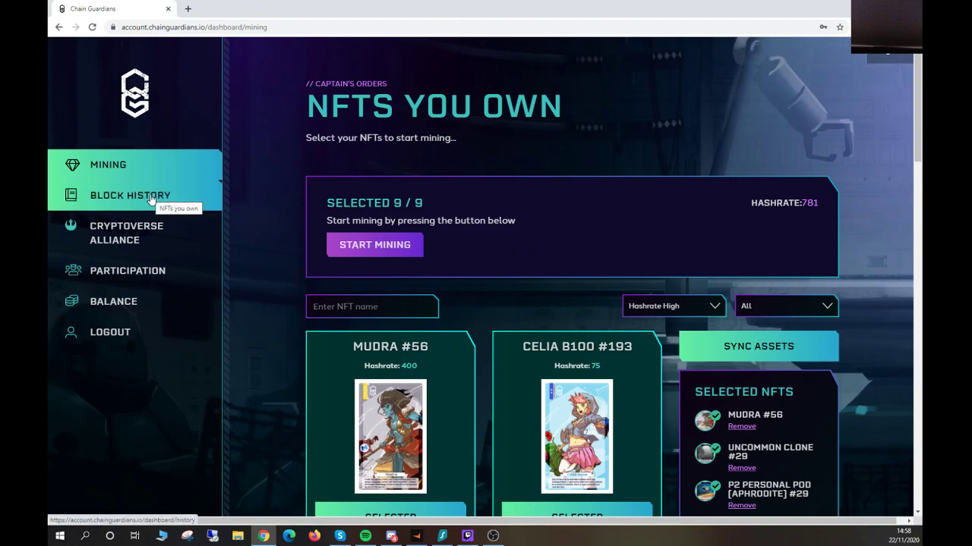
Step: View Block History with dates, winners and 12-CGC rewards of mined blocks
left_click(130, 195)
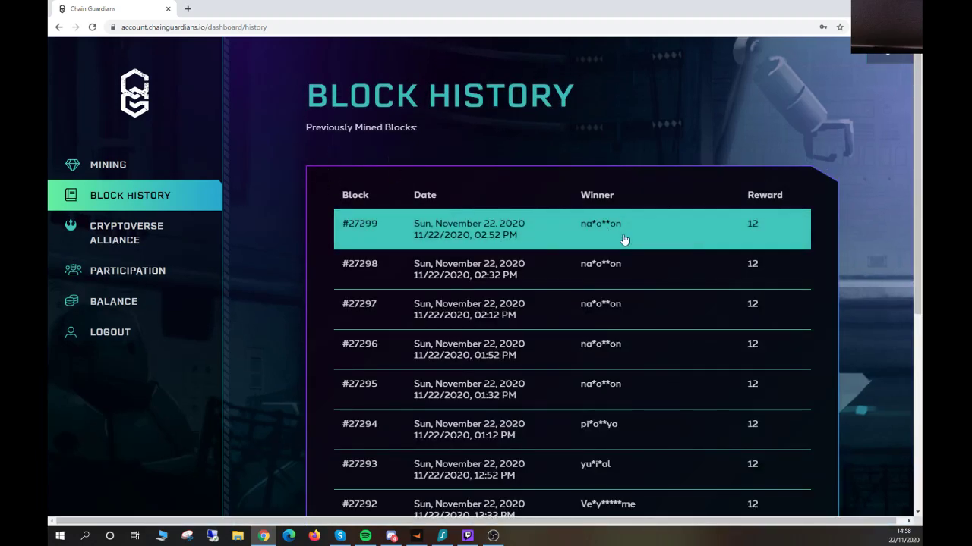
mouse_move(126, 233)
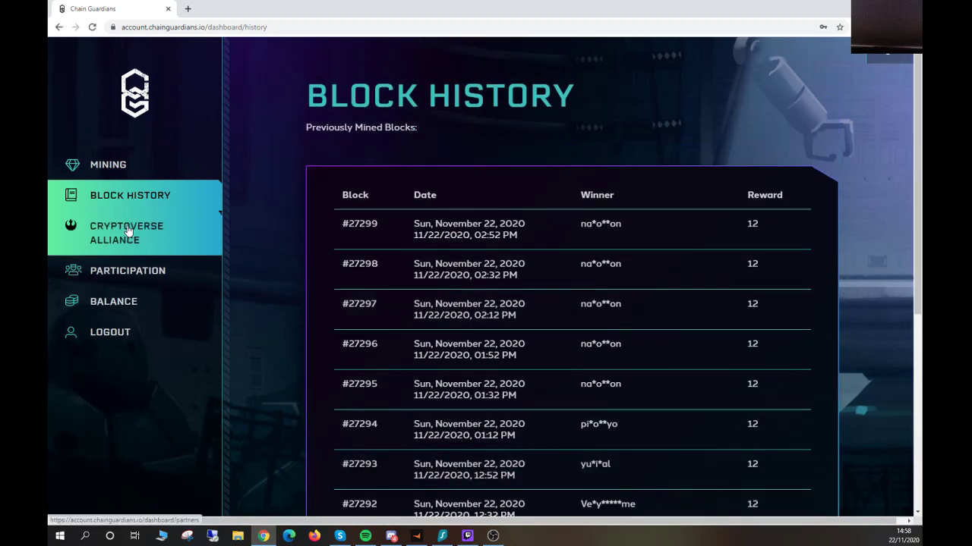
Step: Look through the Cryptoverse Alliance partners list
left_click(127, 233)
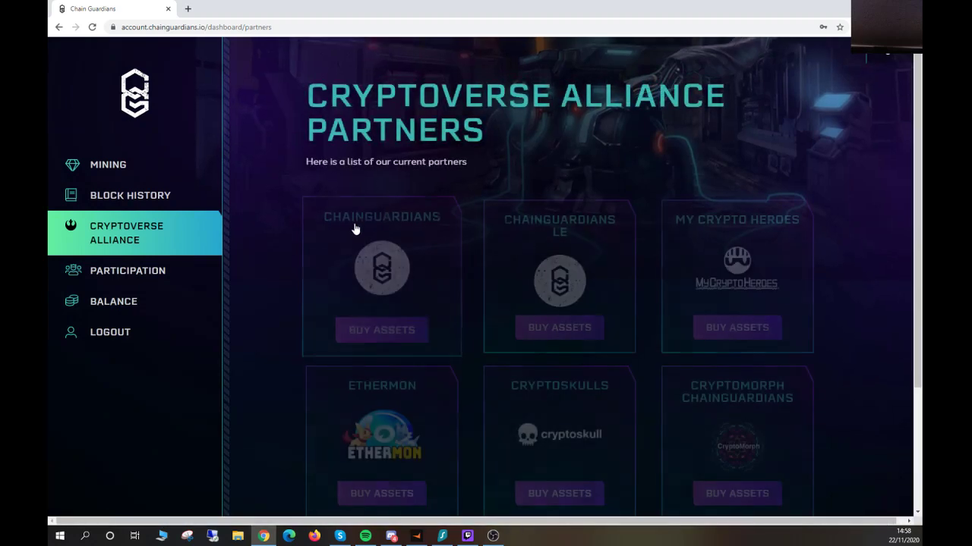
scroll("down", 3)
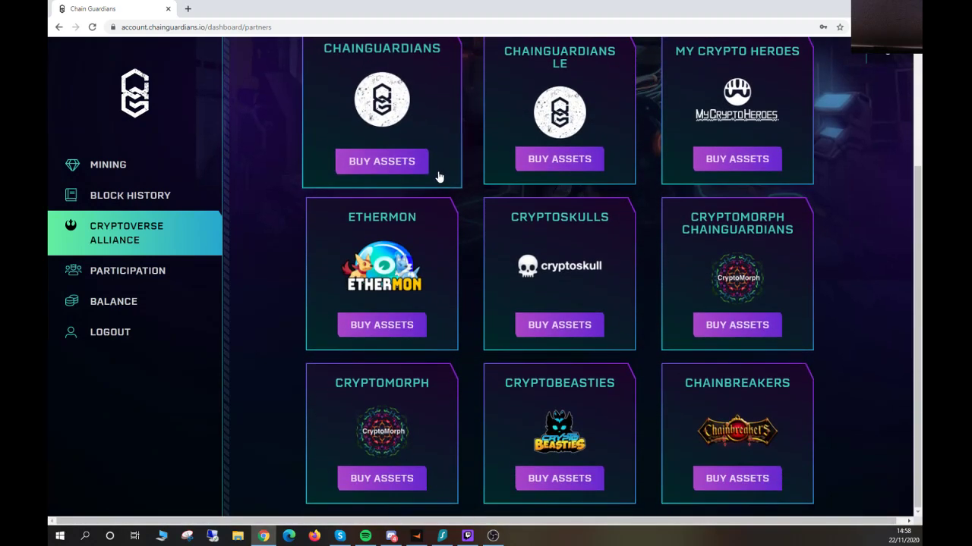
mouse_move(438, 177)
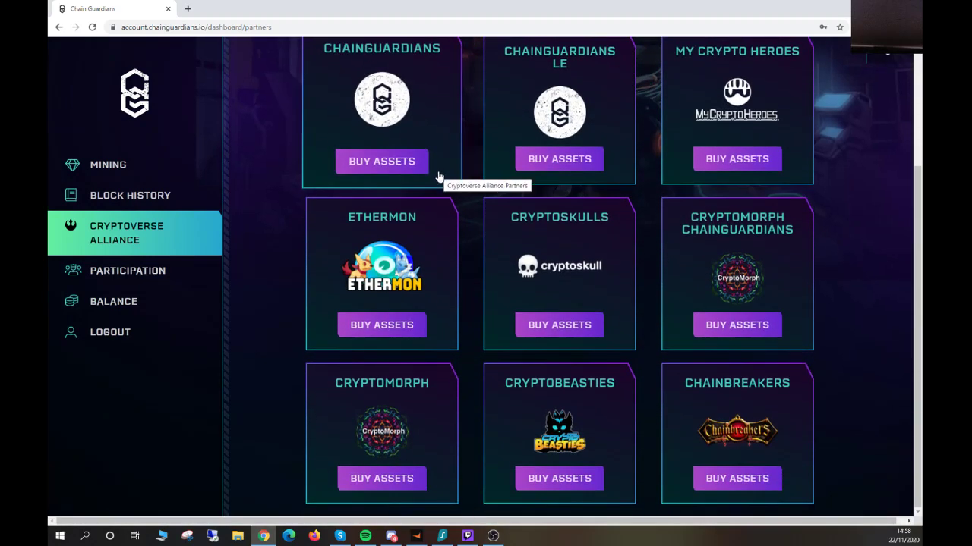
scroll("up", 3)
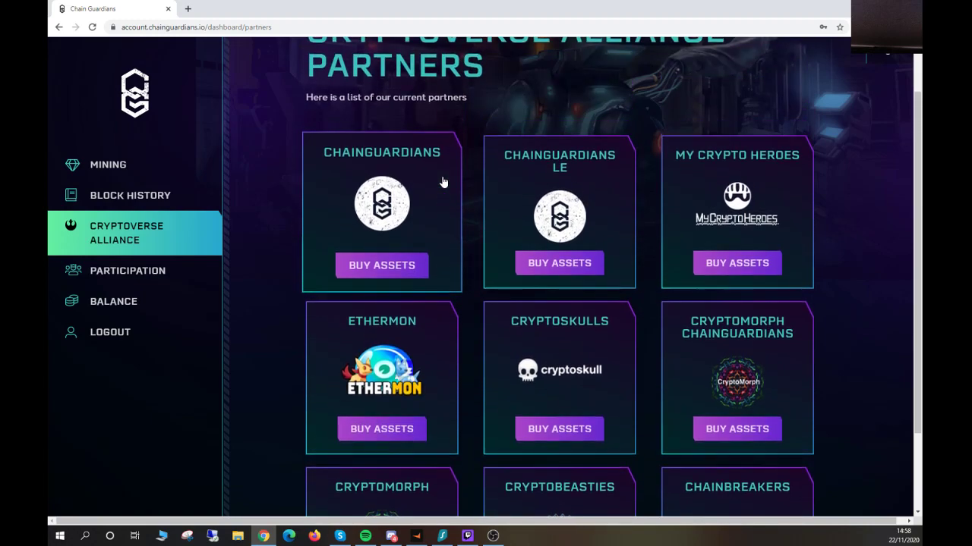
scroll("down", 3)
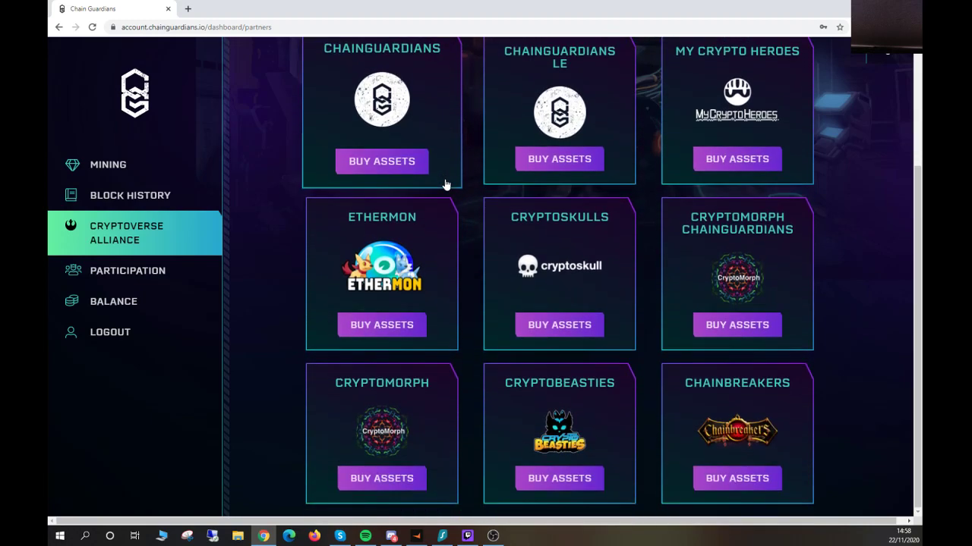
scroll("up", 3)
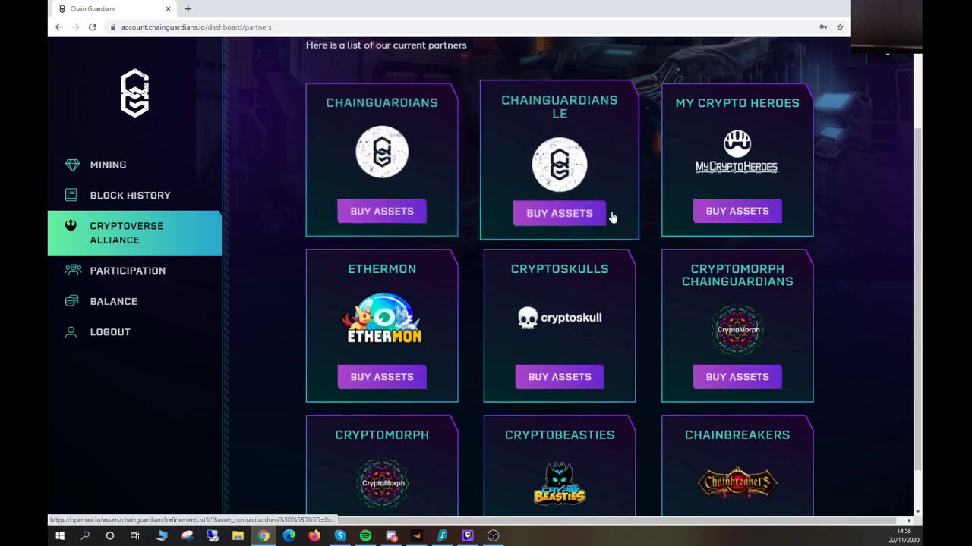
scroll("down", 3)
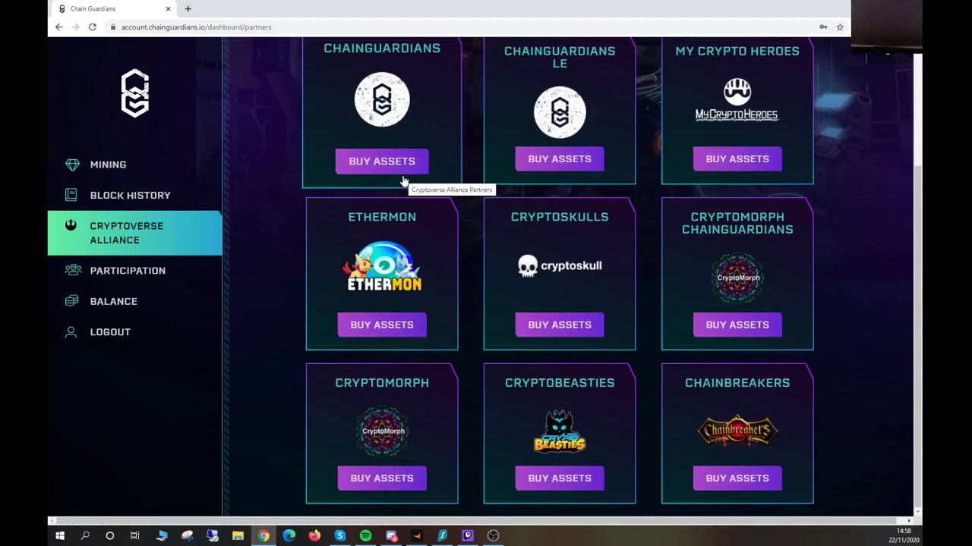
mouse_move(111, 238)
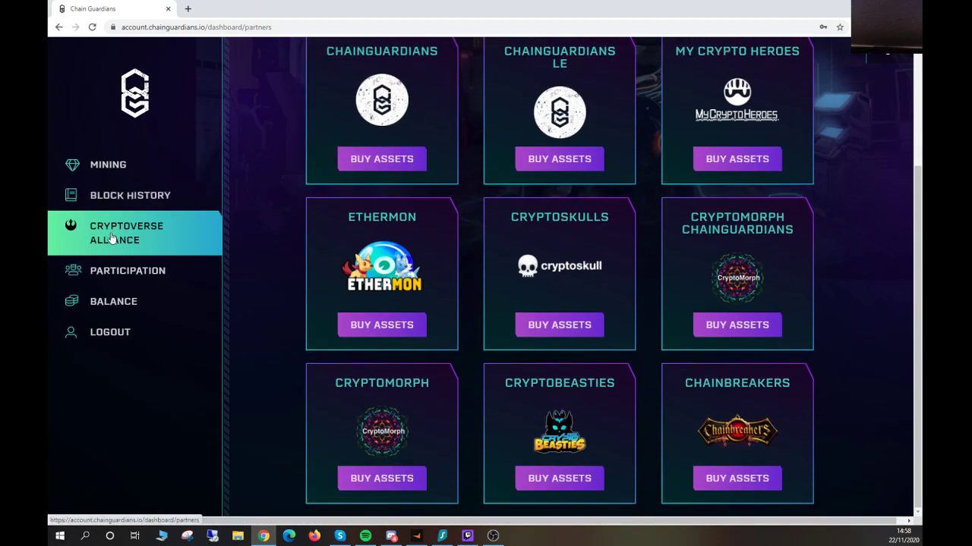
Step: Bring up the Participation page listing past participation blocks with rewards of 12
left_click(128, 271)
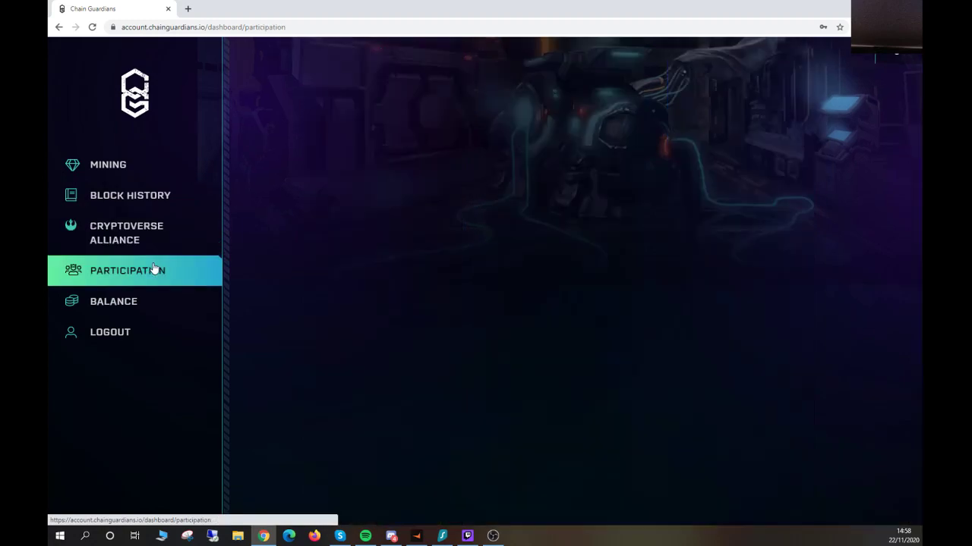
left_click(127, 270)
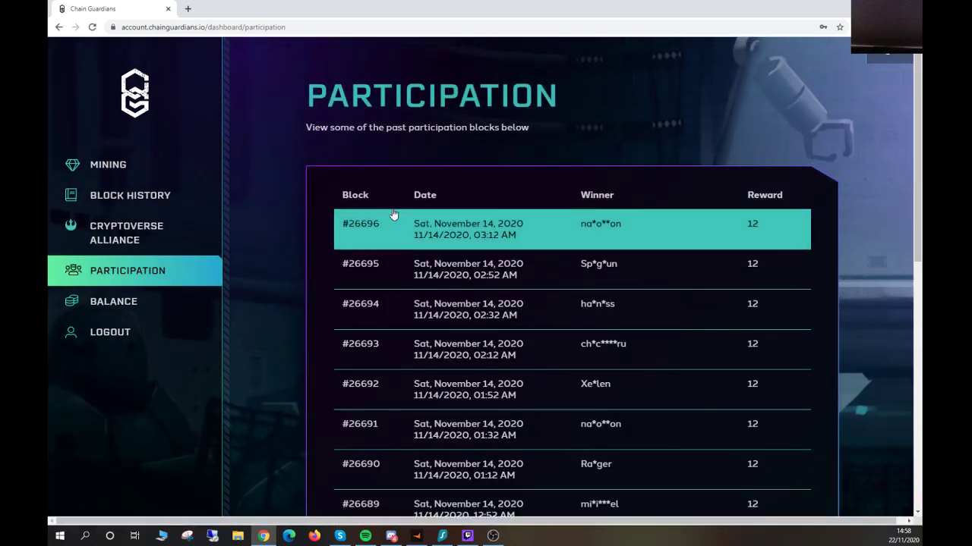
scroll("down", 3)
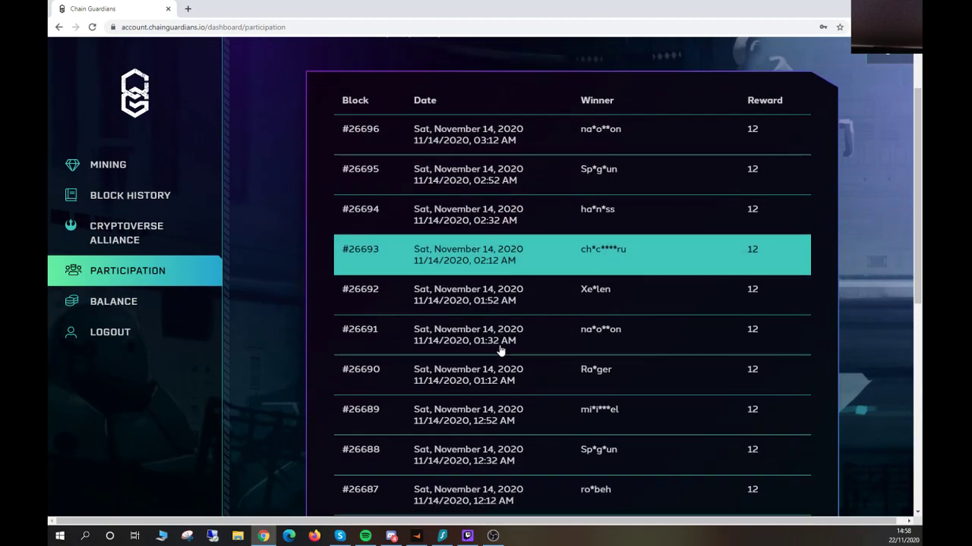
Step: View the Balance page showing 603 CGC total hashrate earnings and 12-CGC block rewards
left_click(113, 302)
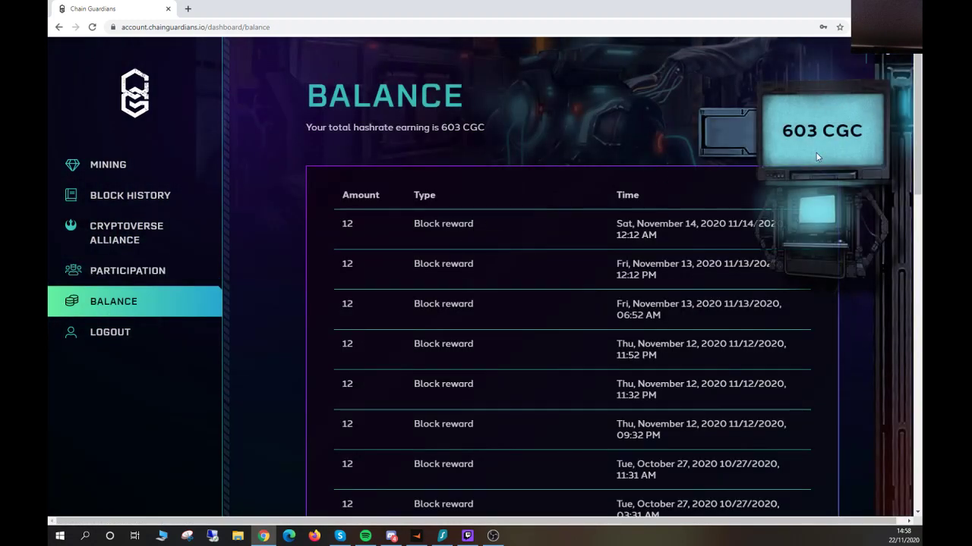
mouse_move(343, 233)
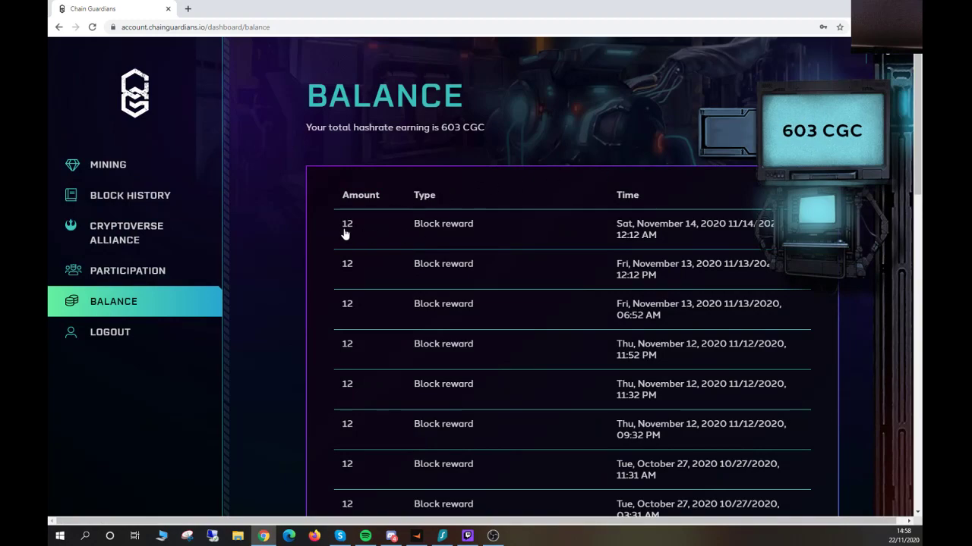
mouse_move(359, 265)
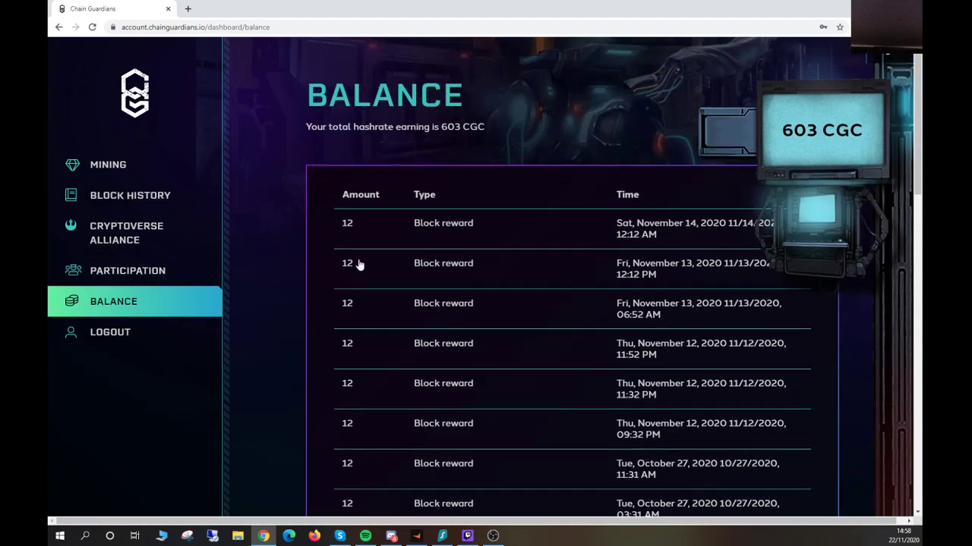
Step: Return to the mining dashboard and review the nine selected NFTs at hashrate 781
left_click(108, 165)
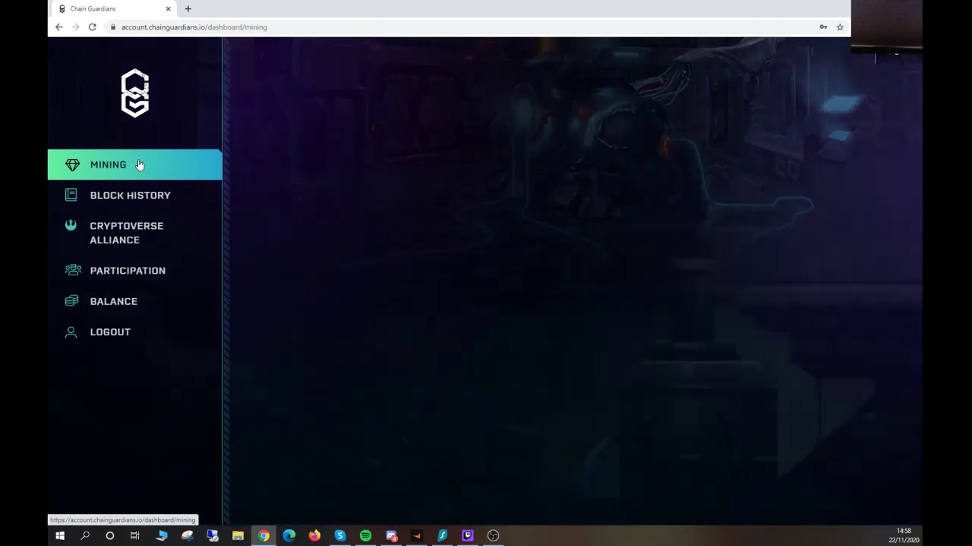
left_click(108, 165)
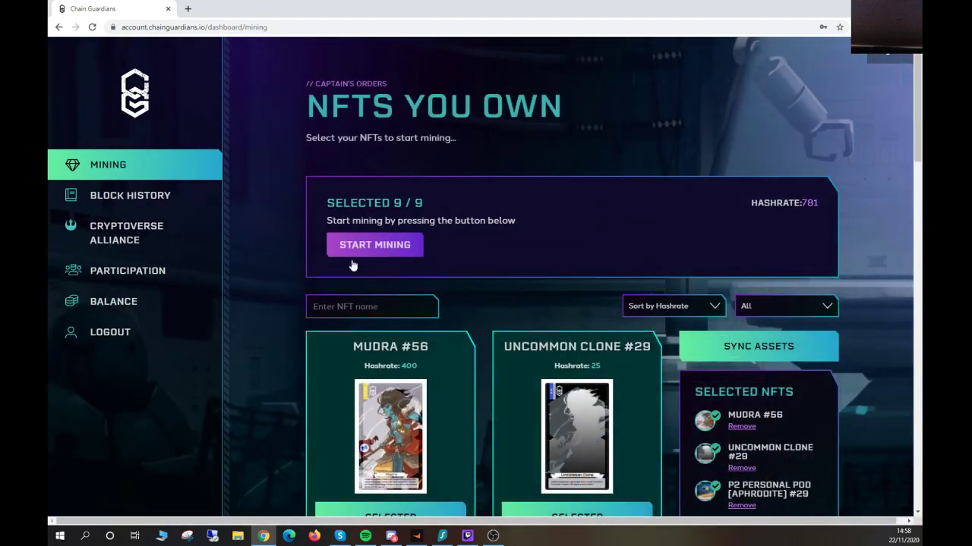
scroll("down", 3)
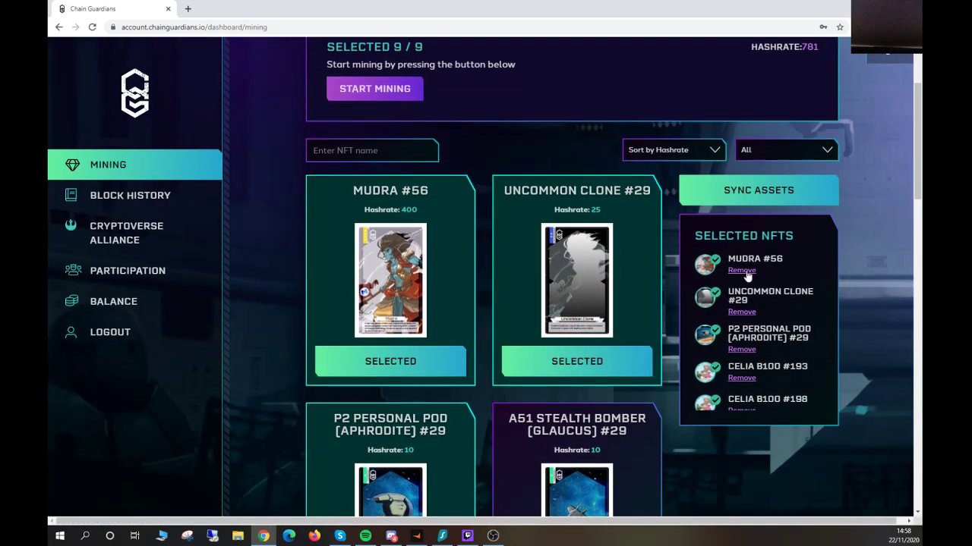
scroll("up", 3)
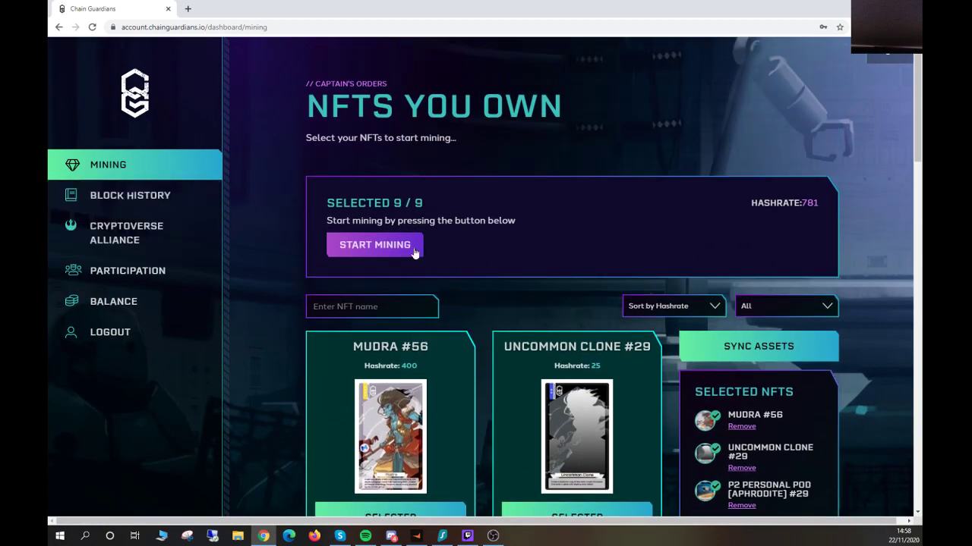
mouse_move(742, 357)
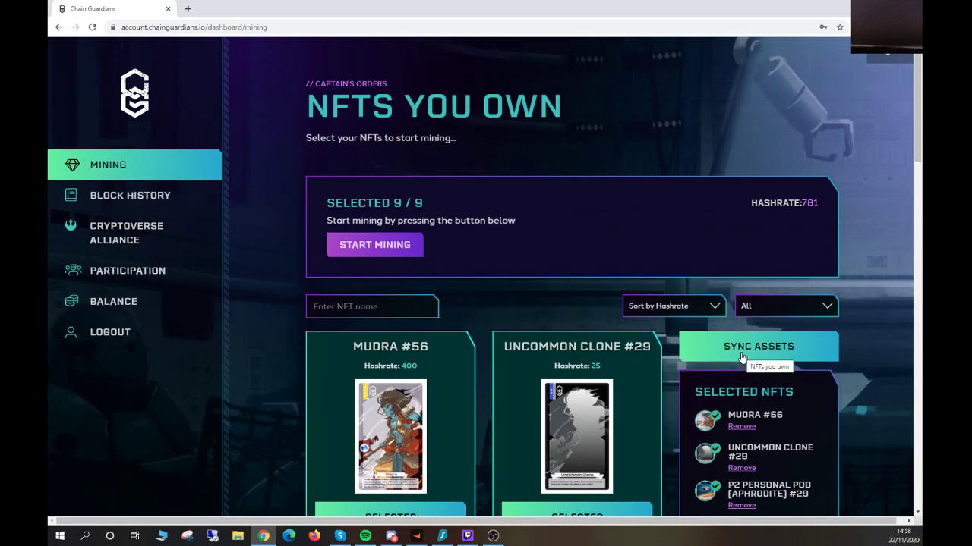
mouse_move(811, 350)
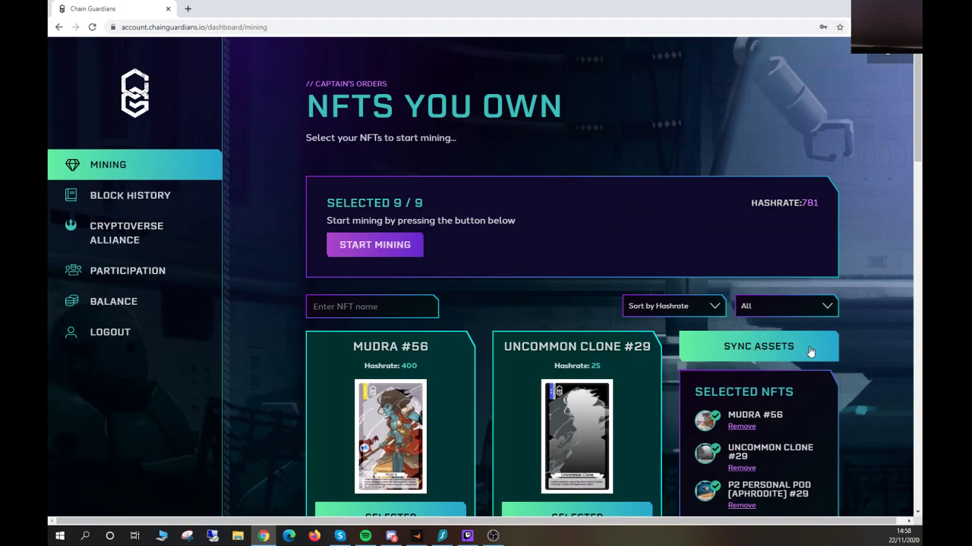
mouse_move(810, 351)
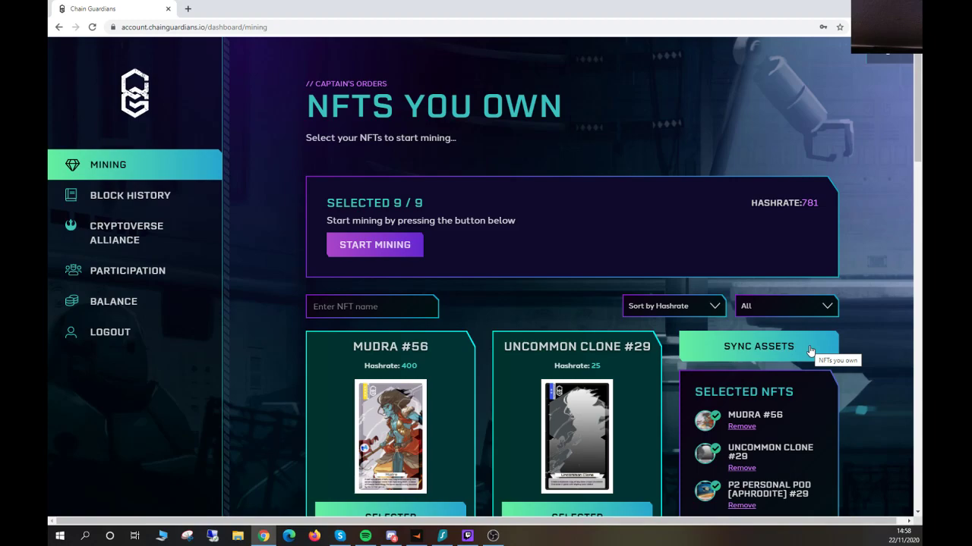
scroll("down", 3)
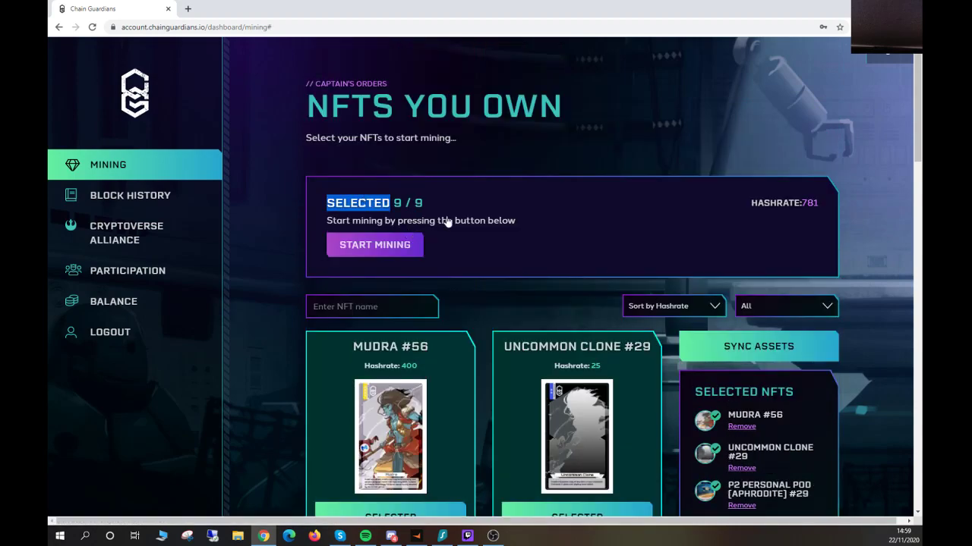
Step: Start mining with the nine NFTs, Participation confirming currently mining at hashrate 781
left_click(127, 271)
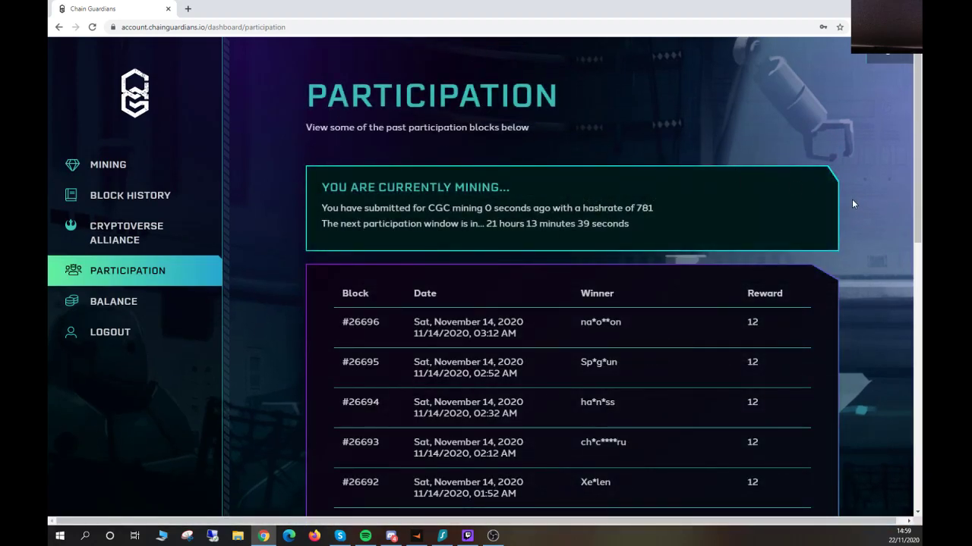
mouse_move(873, 188)
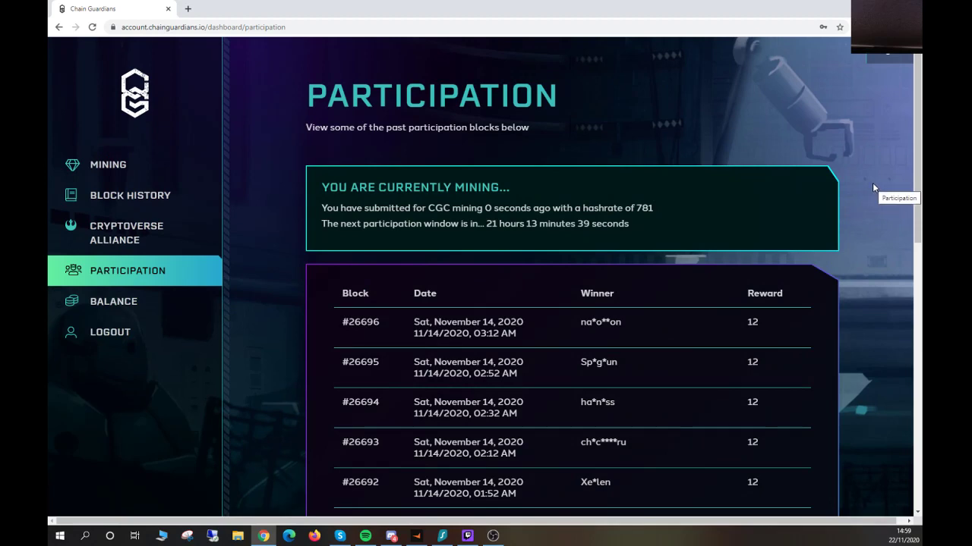